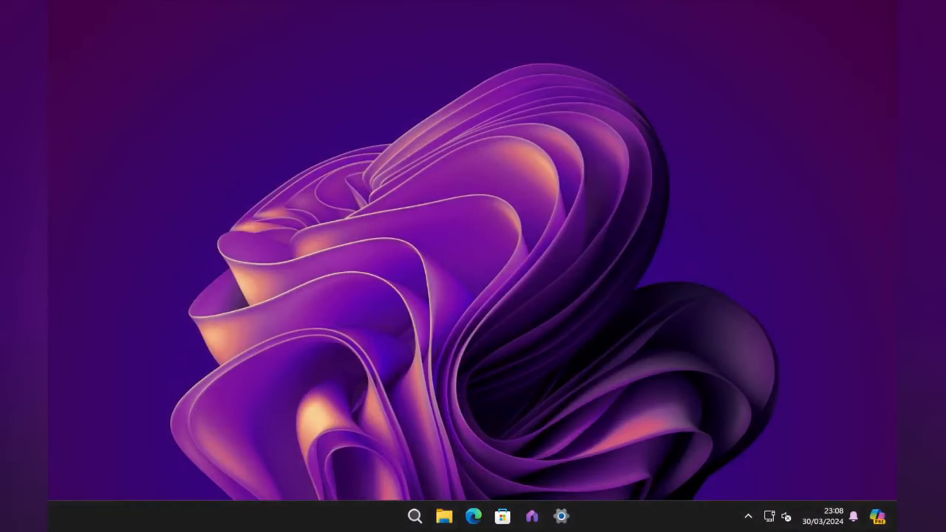
- Search 'notepad' from Start, then Retry the Windows Plus licensing error to reach Microsoft sign-in
text(notepad)
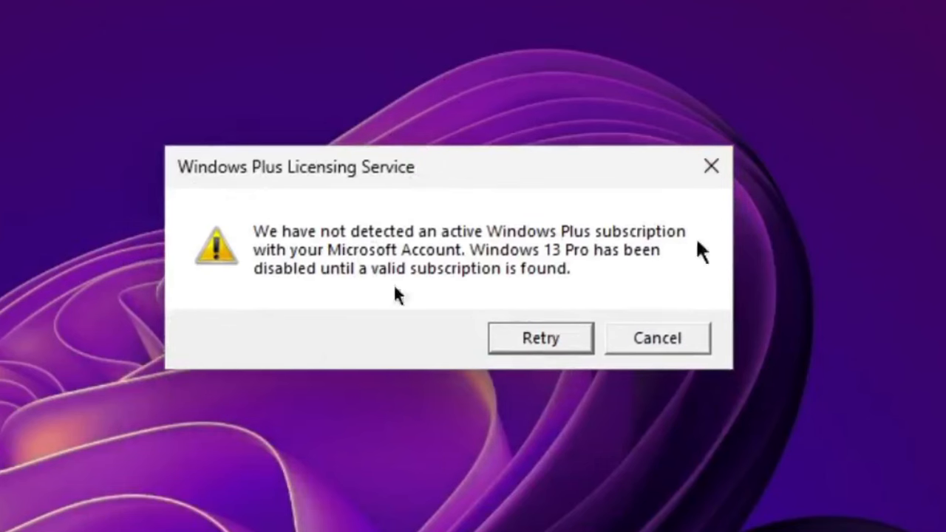
click(540, 337)
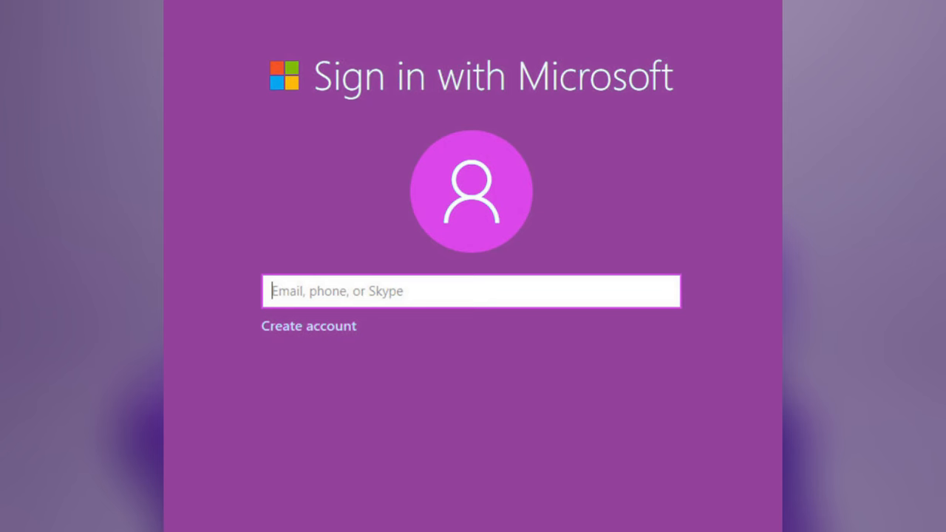